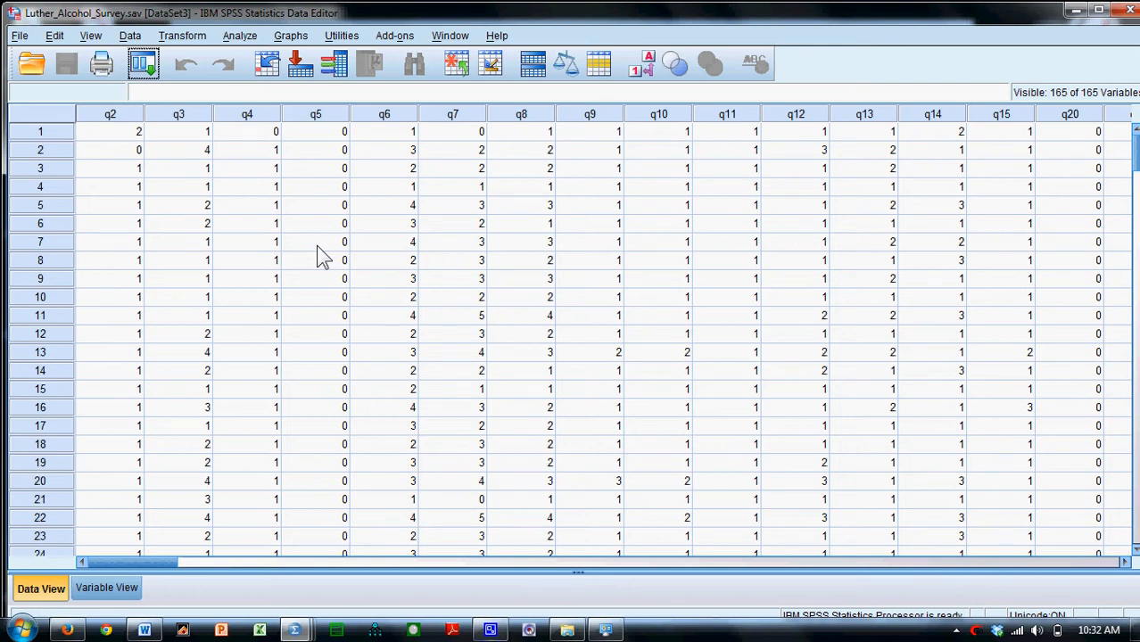
mouse_move(51, 34)
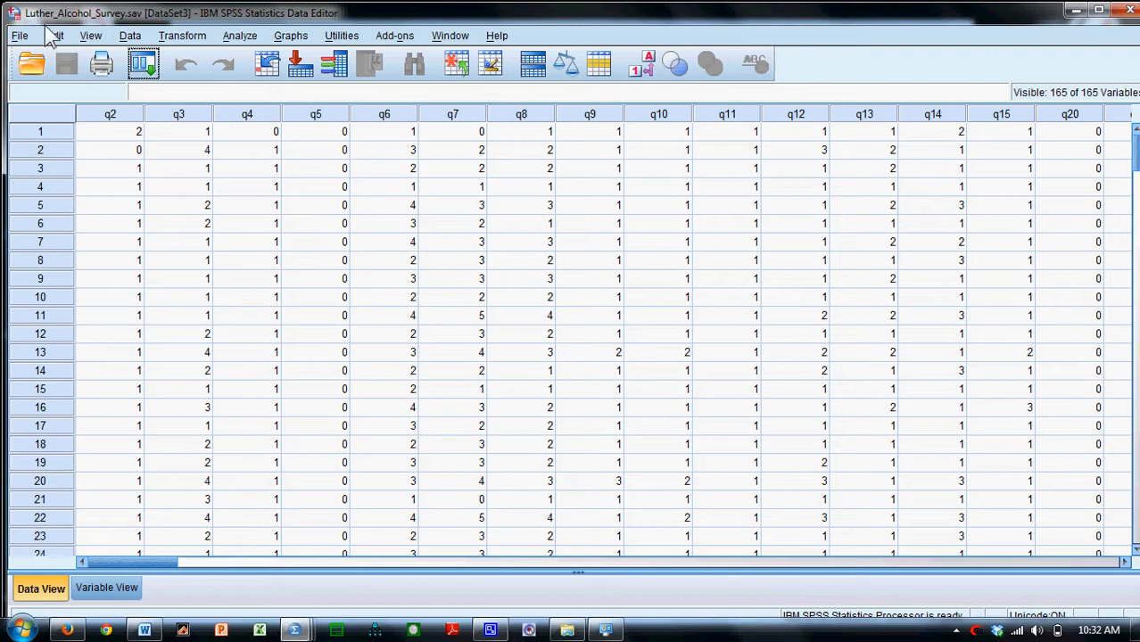
mouse_move(132, 25)
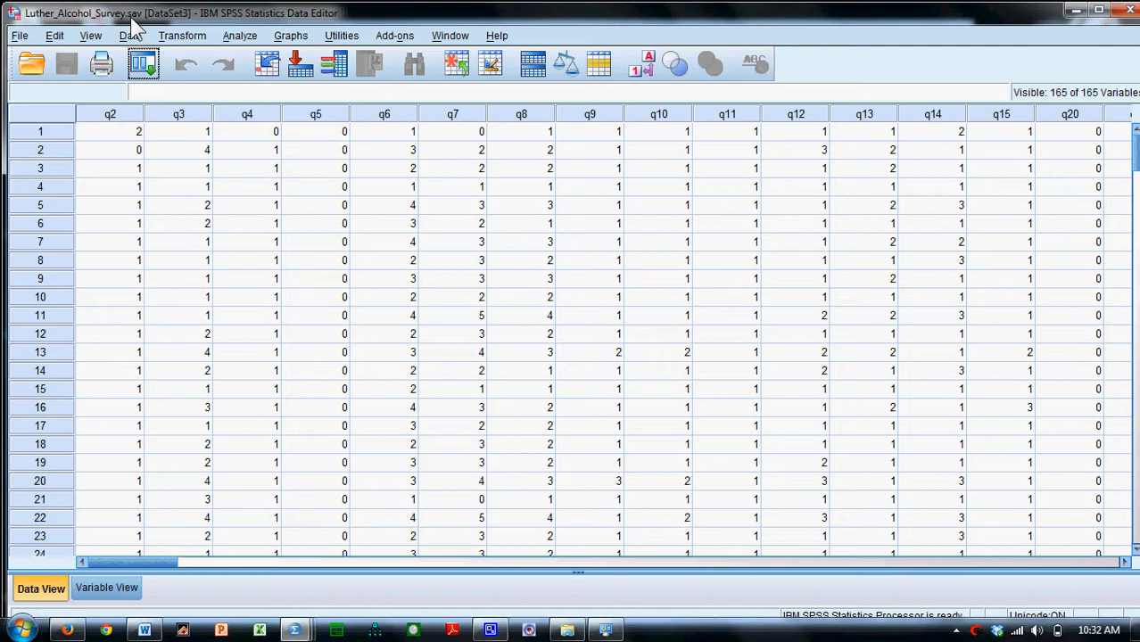
mouse_move(143, 49)
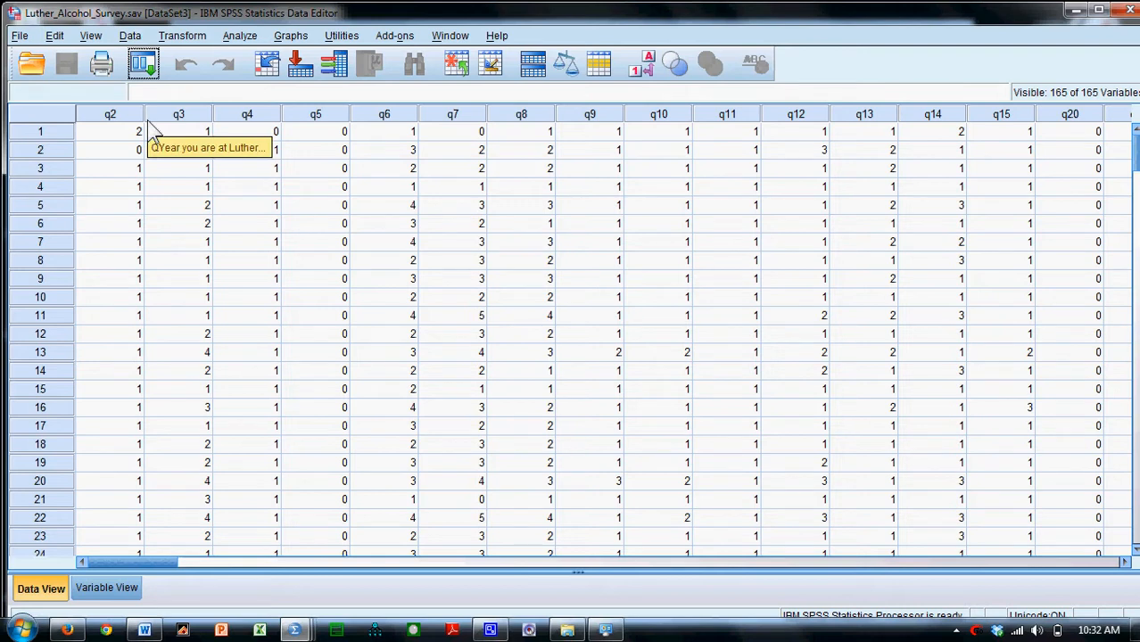
mouse_move(114, 134)
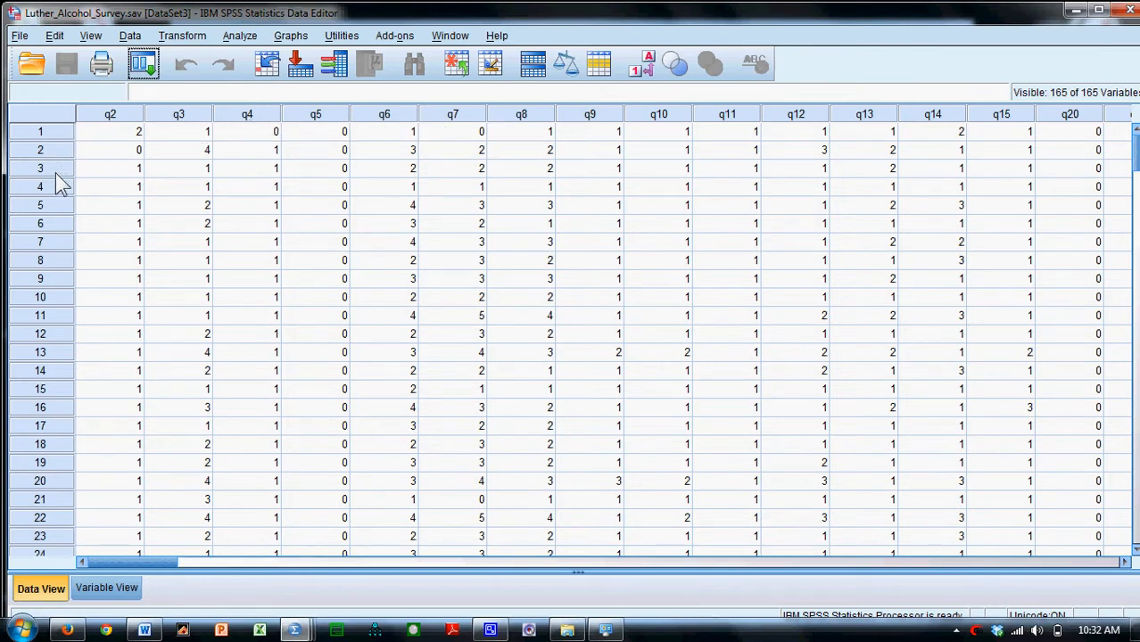
mouse_move(134, 553)
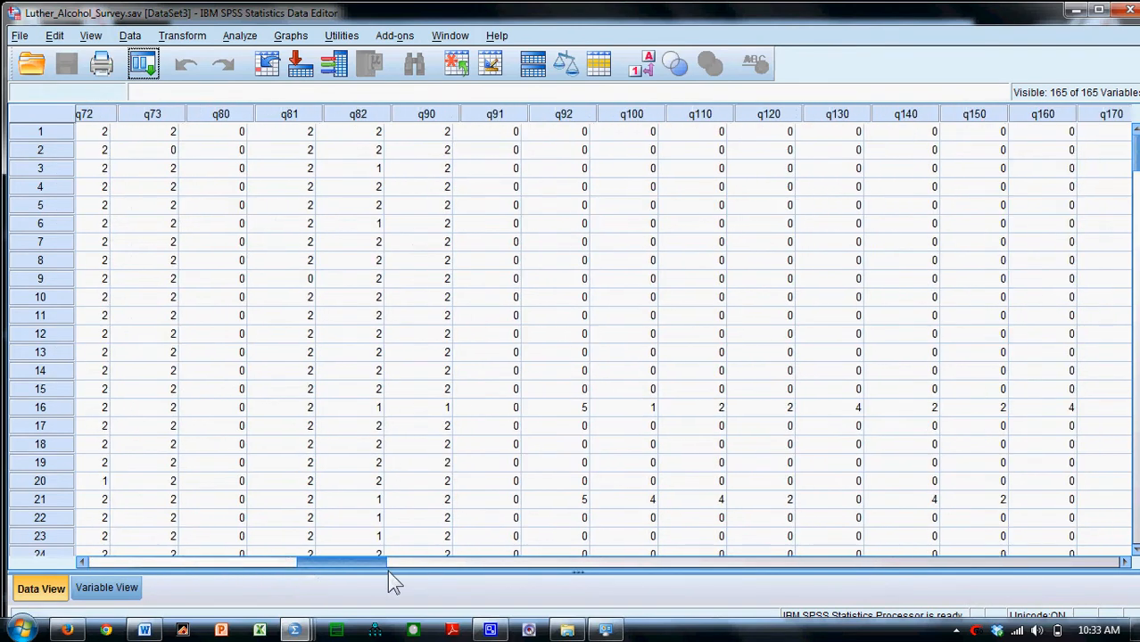
- Scroll through the survey data grid, then switch to Variable View listing names, types, labels and value codes
left_click_drag(334, 562, 892, 562)
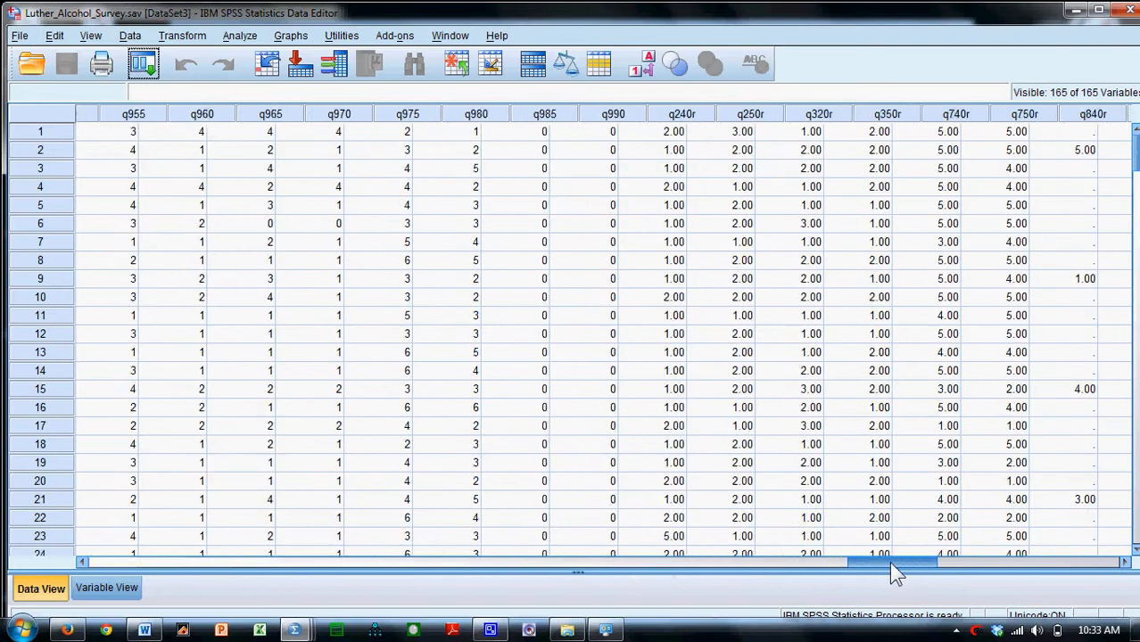
left_click_drag(896, 562, 1061, 562)
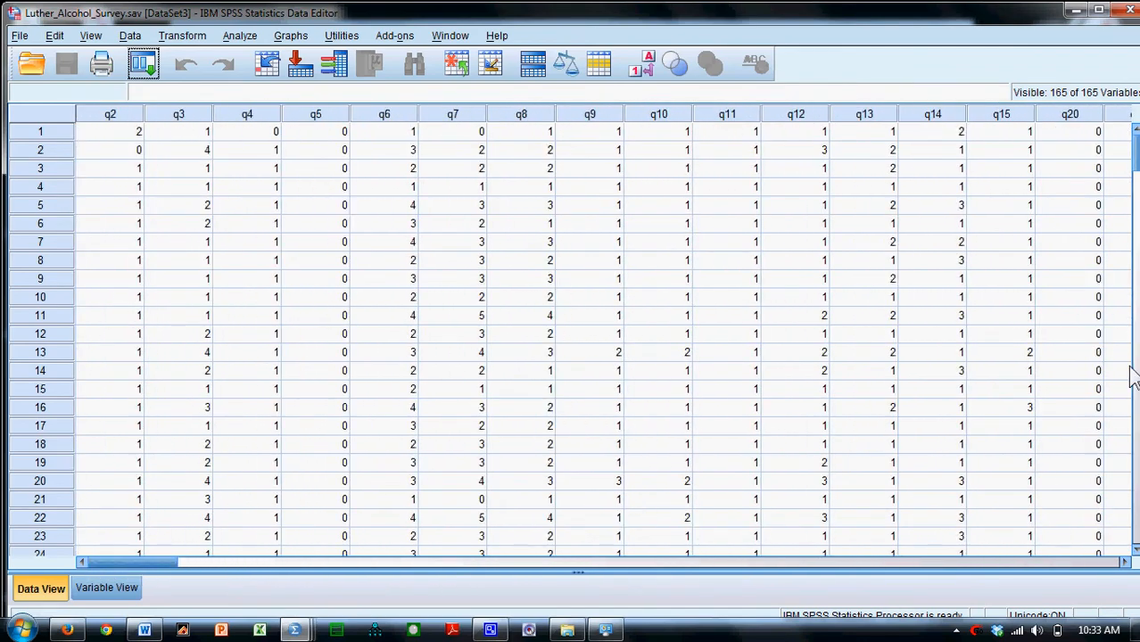
scroll("down", 3)
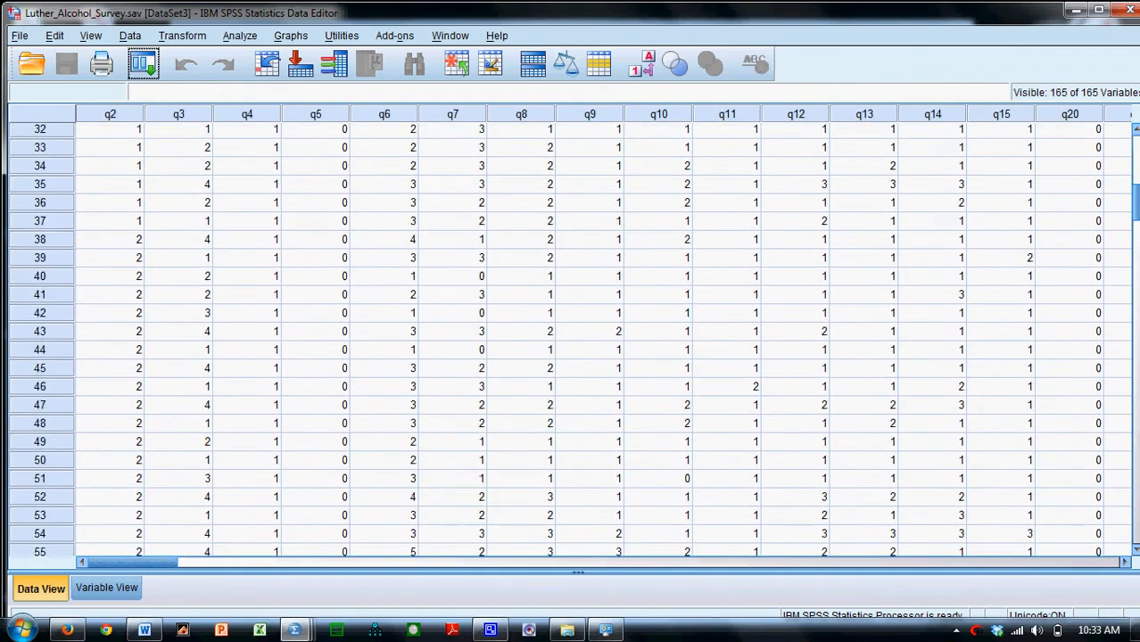
scroll("down", 3)
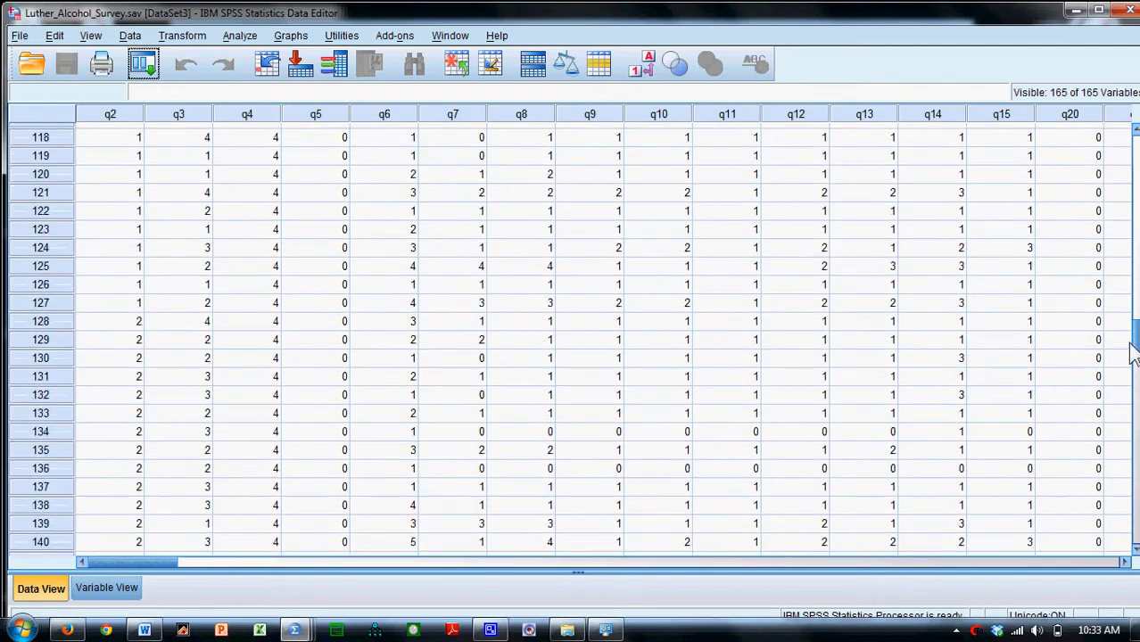
scroll("down", 3)
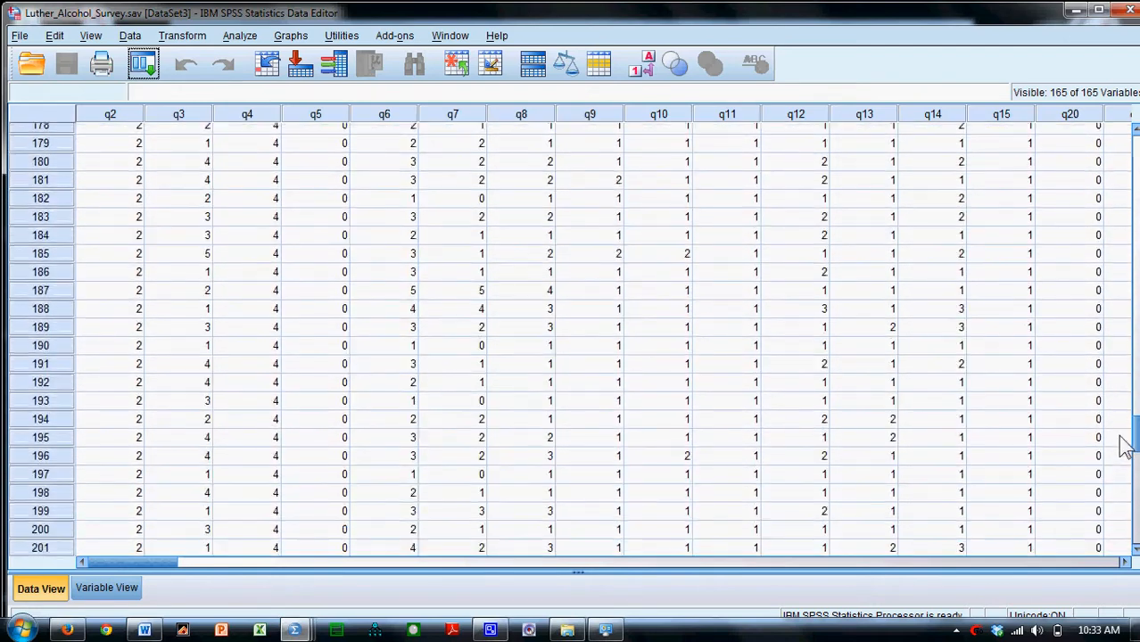
scroll("down", 3)
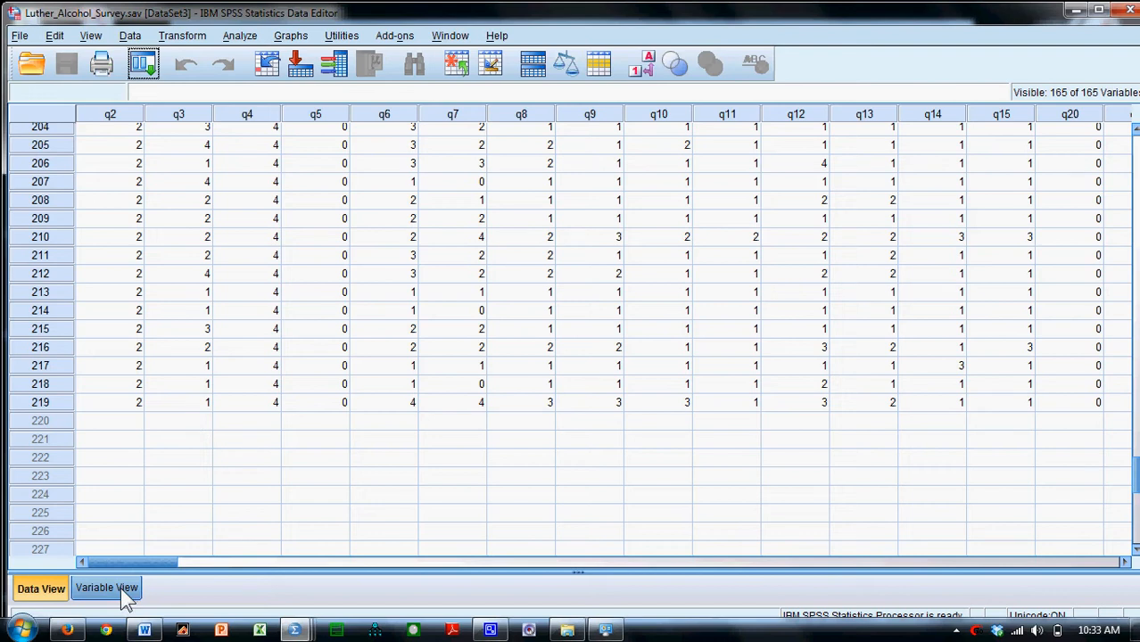
left_click(107, 588)
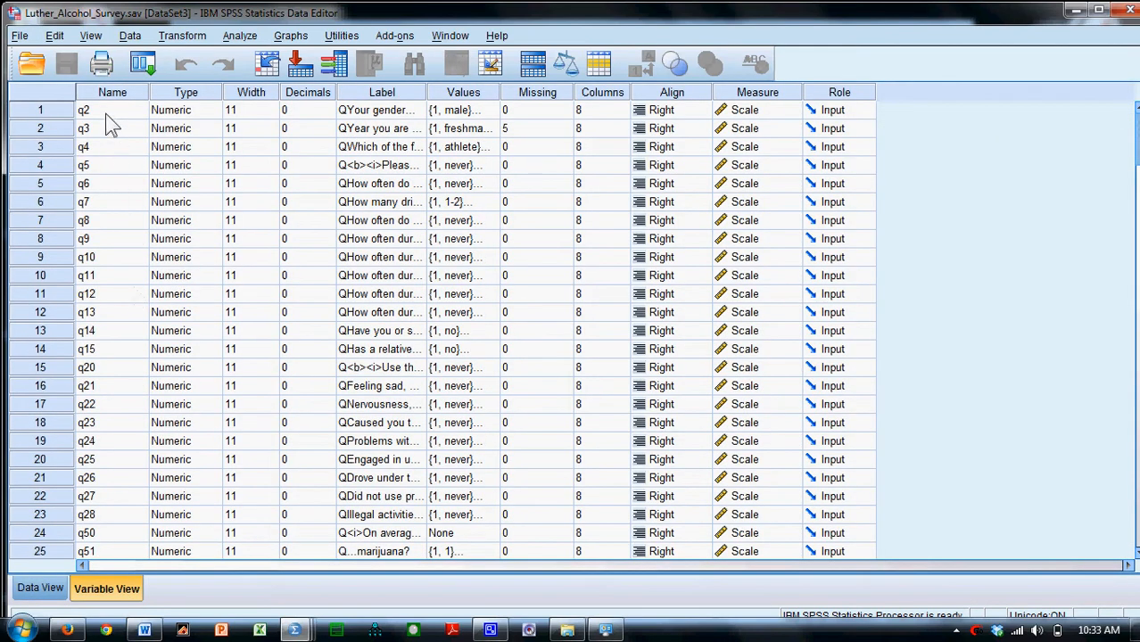
mouse_move(107, 294)
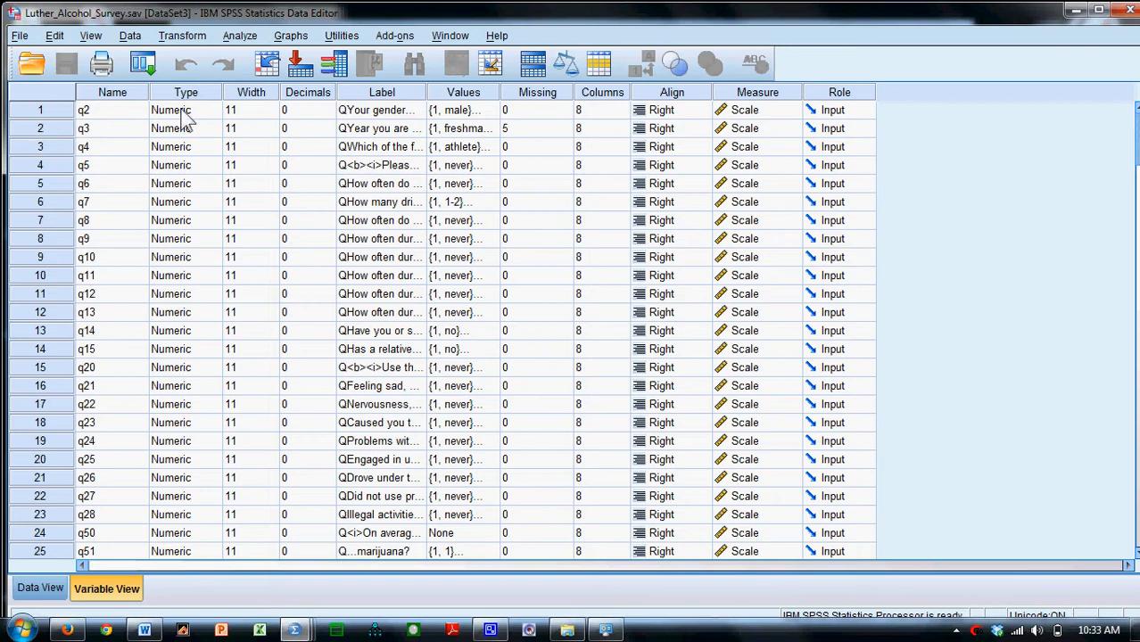
mouse_move(190, 319)
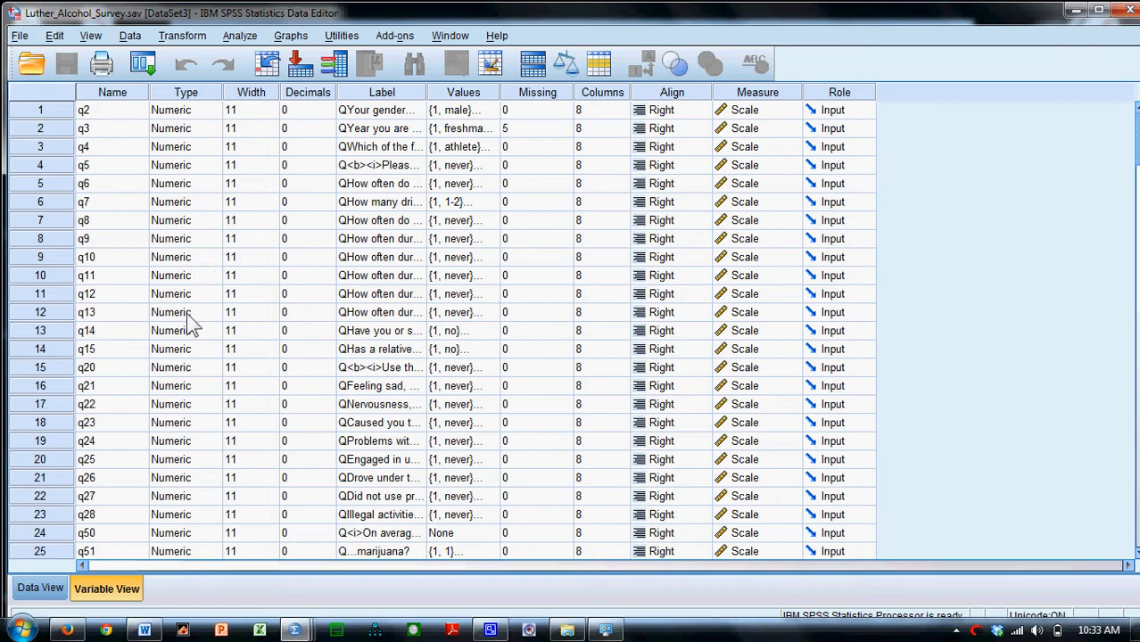
mouse_move(298, 120)
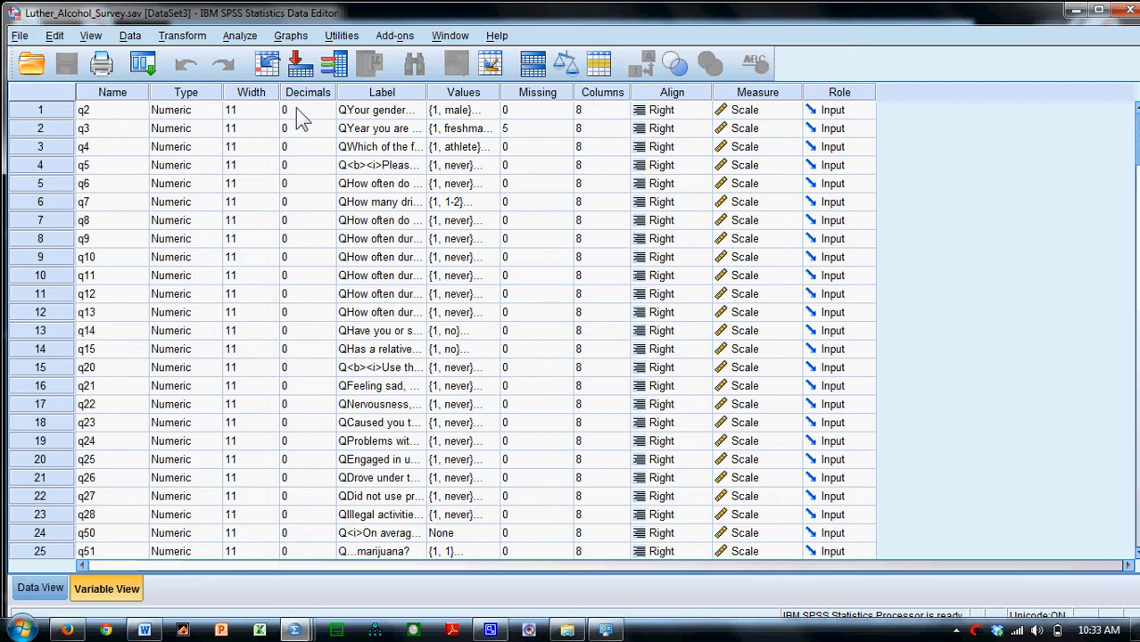
mouse_move(312, 120)
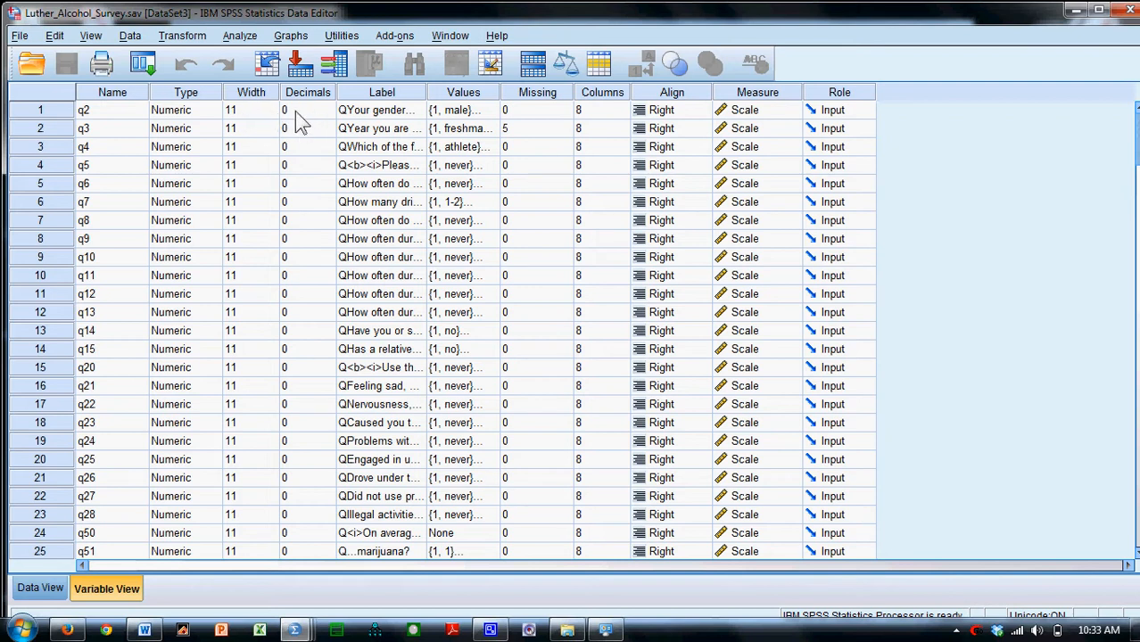
mouse_move(385, 109)
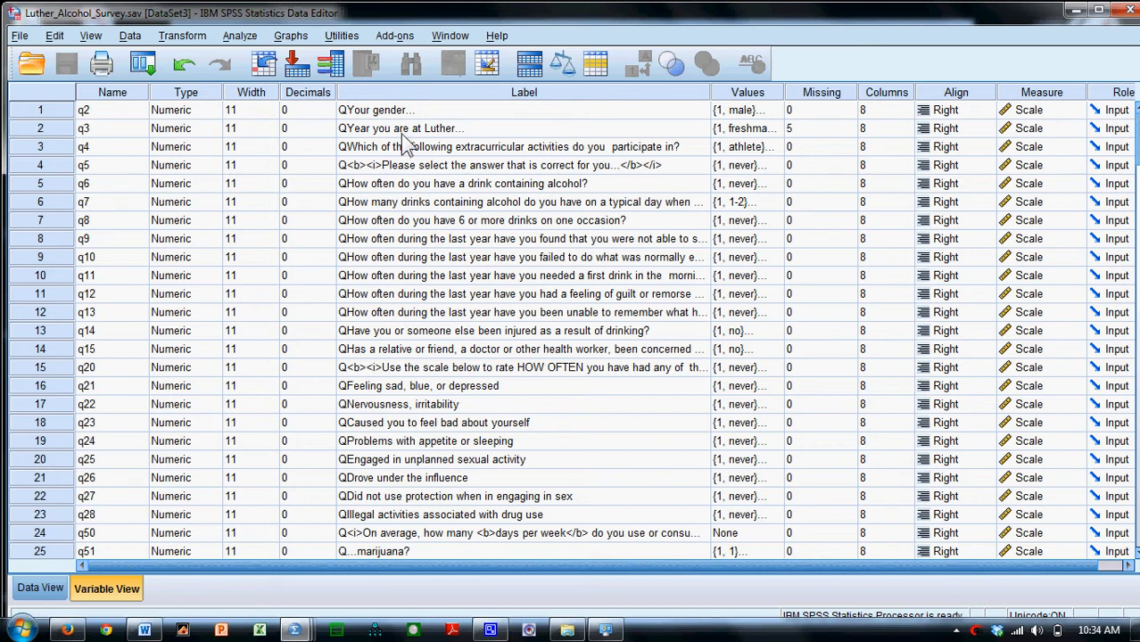
mouse_move(402, 254)
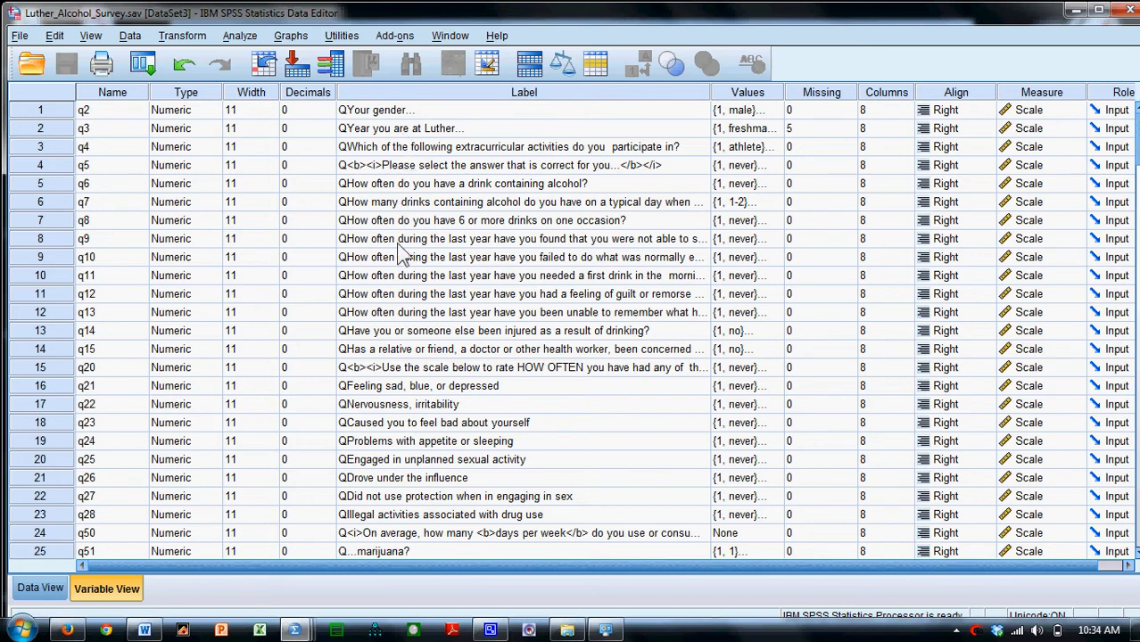
mouse_move(758, 105)
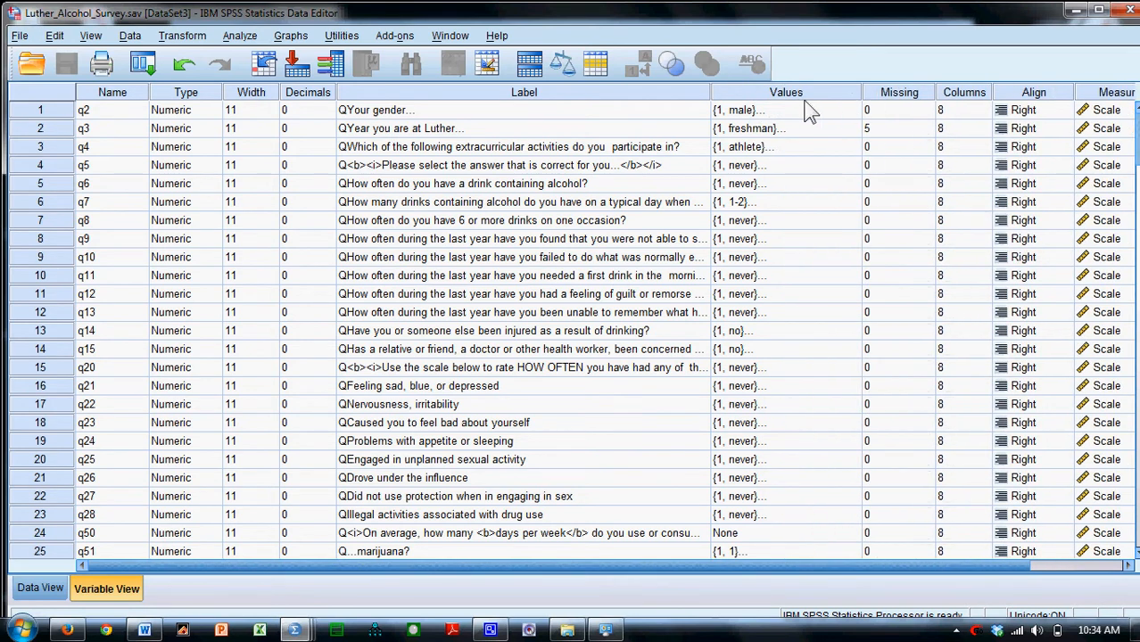
mouse_move(852, 124)
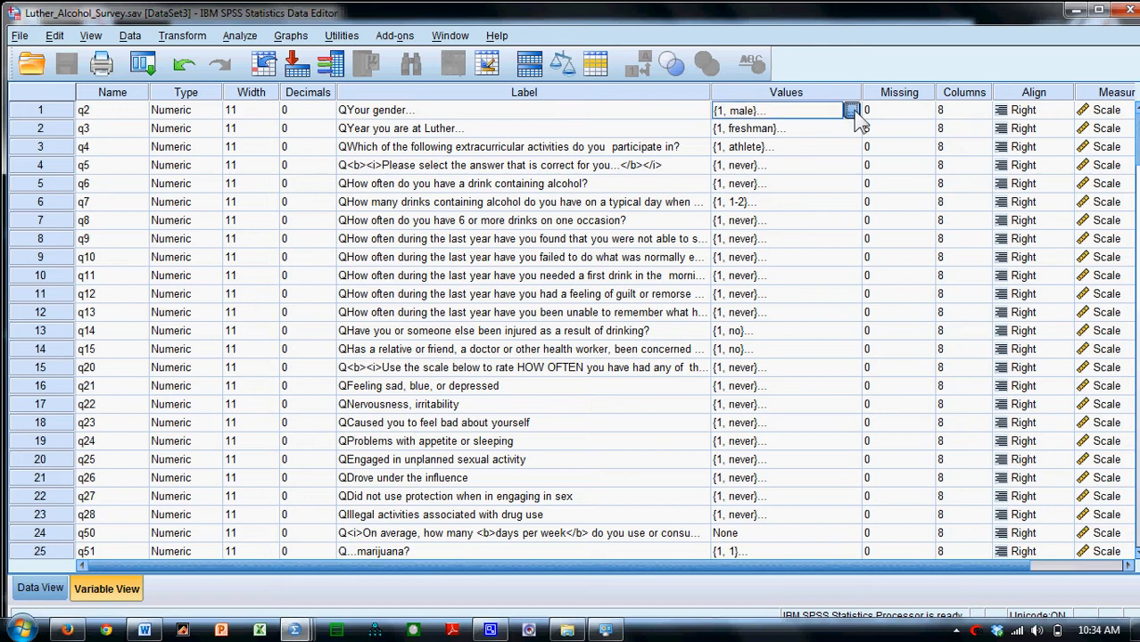
left_click(851, 110)
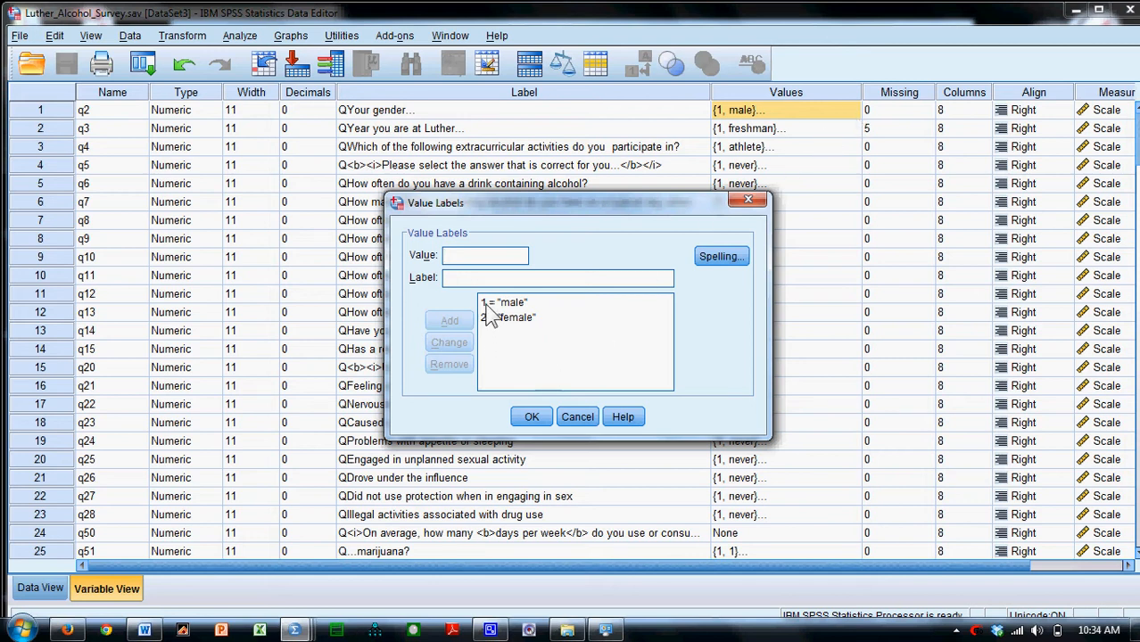
left_click(502, 302)
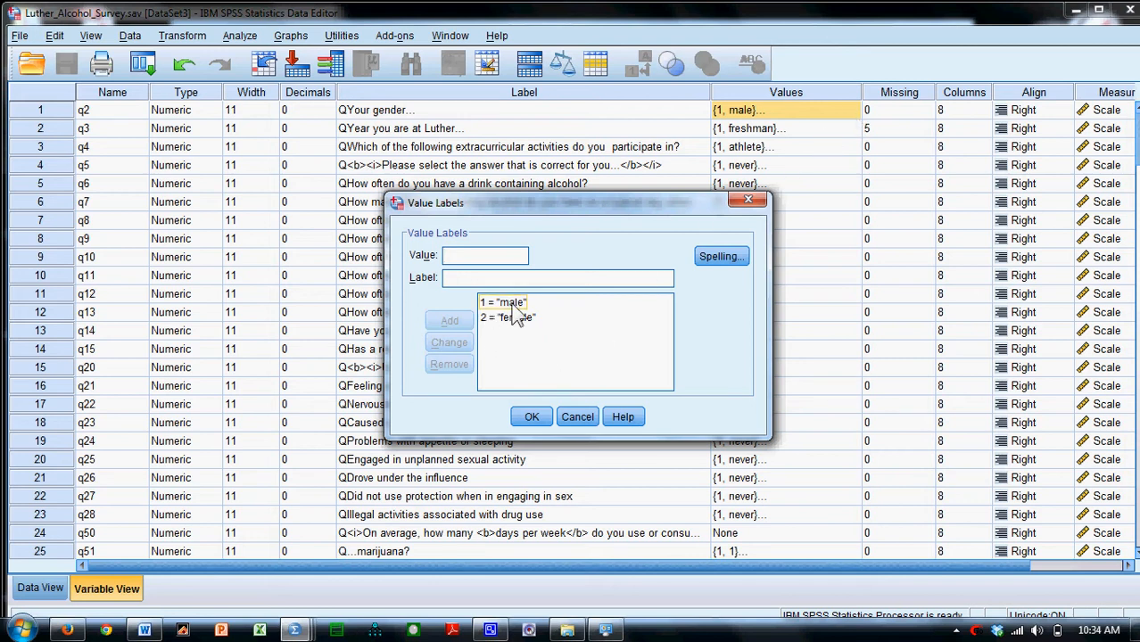
left_click(506, 316)
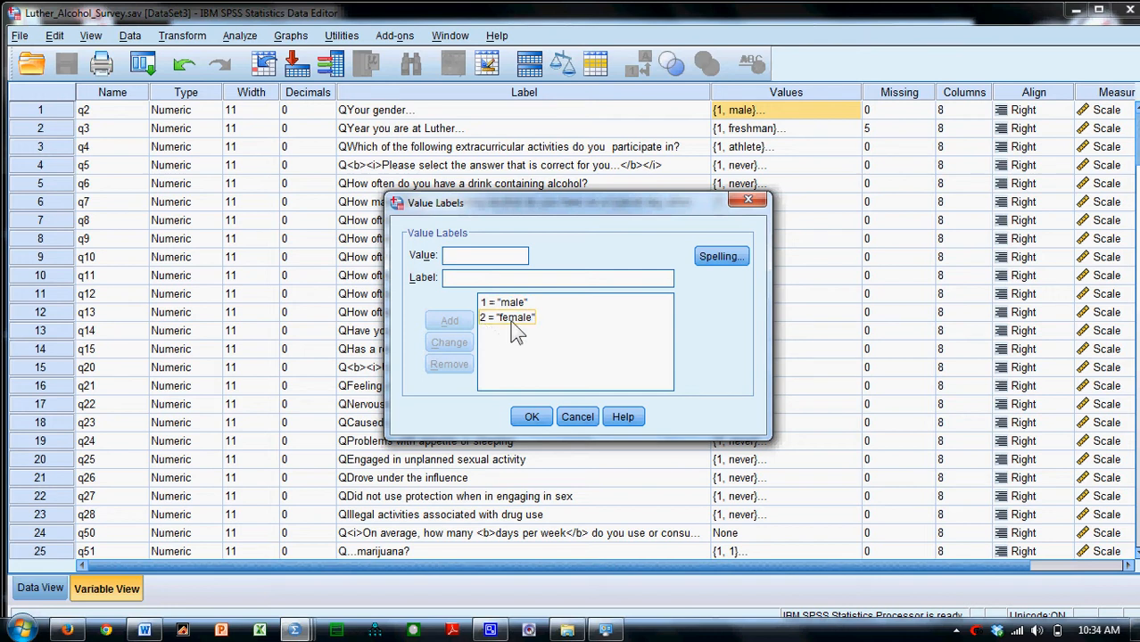
left_click(531, 417)
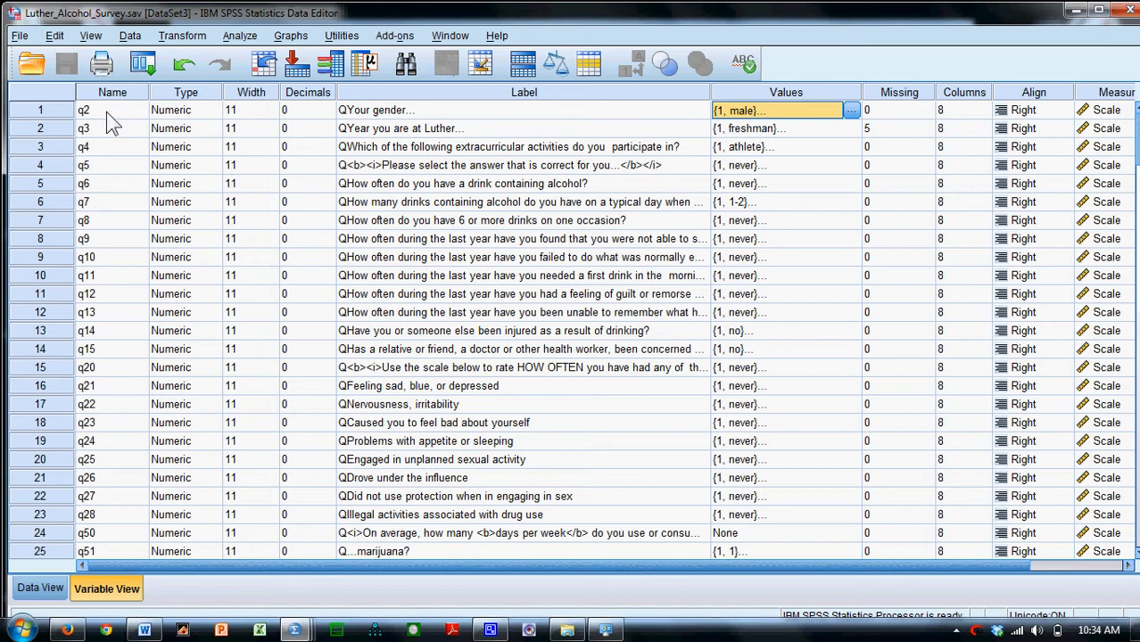
mouse_move(98, 121)
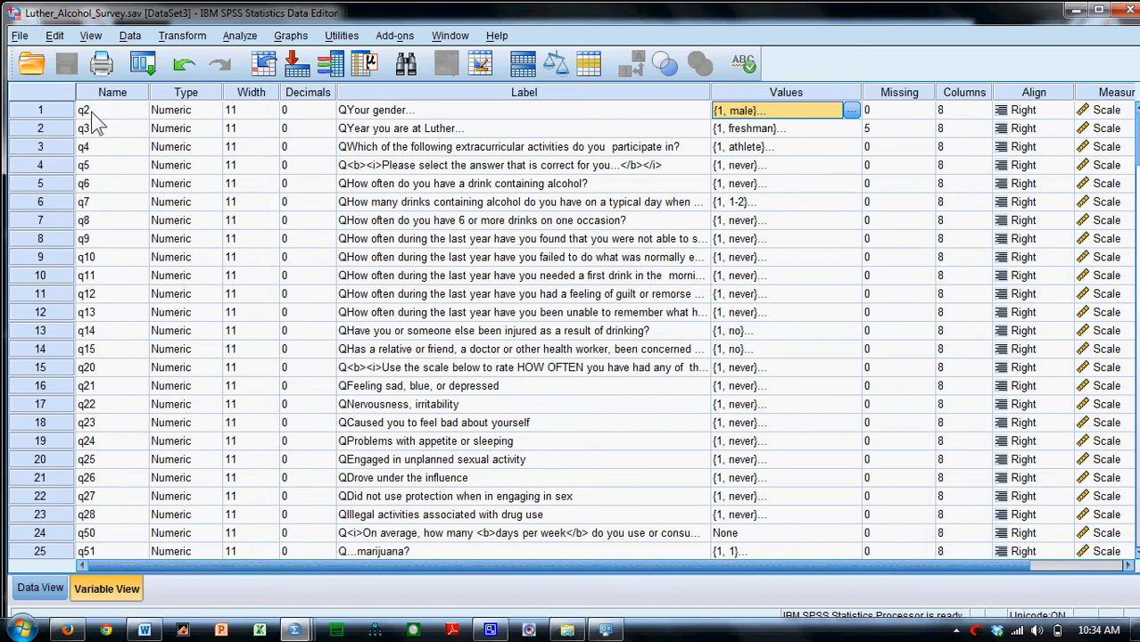
- Switch back to Data View and turn off Value Labels to show raw numeric codes
left_click(40, 588)
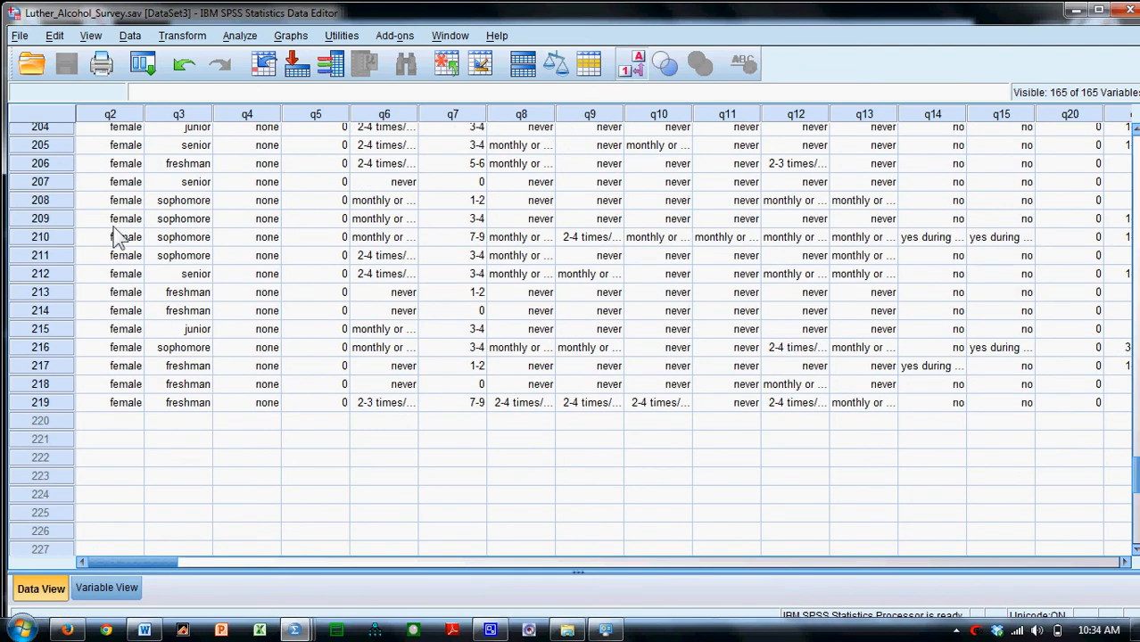
mouse_move(119, 259)
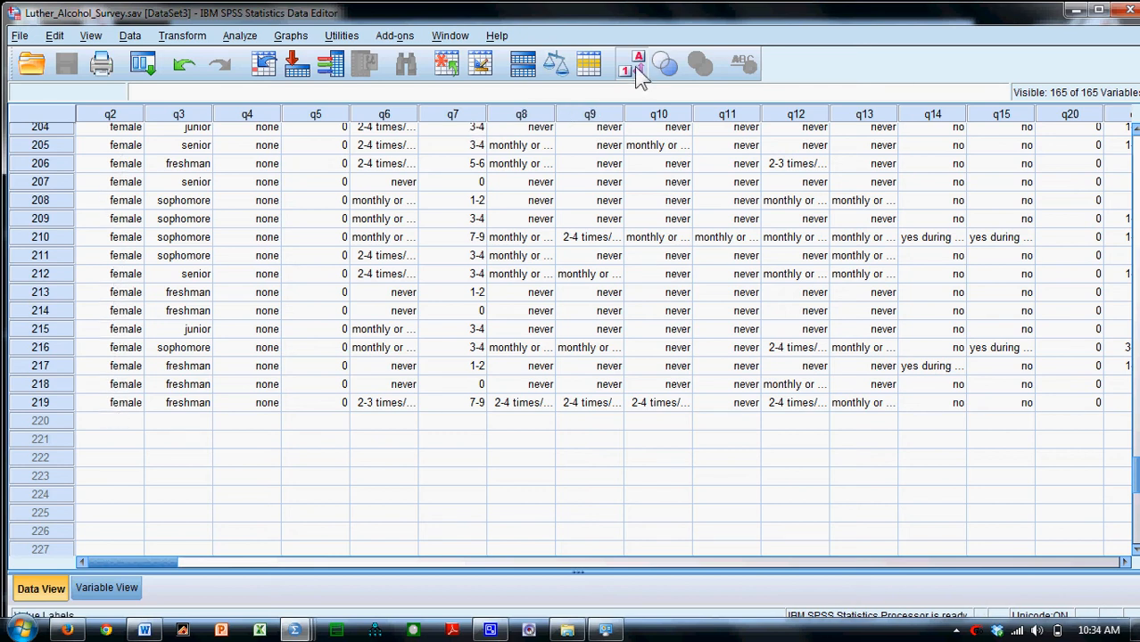
left_click(639, 63)
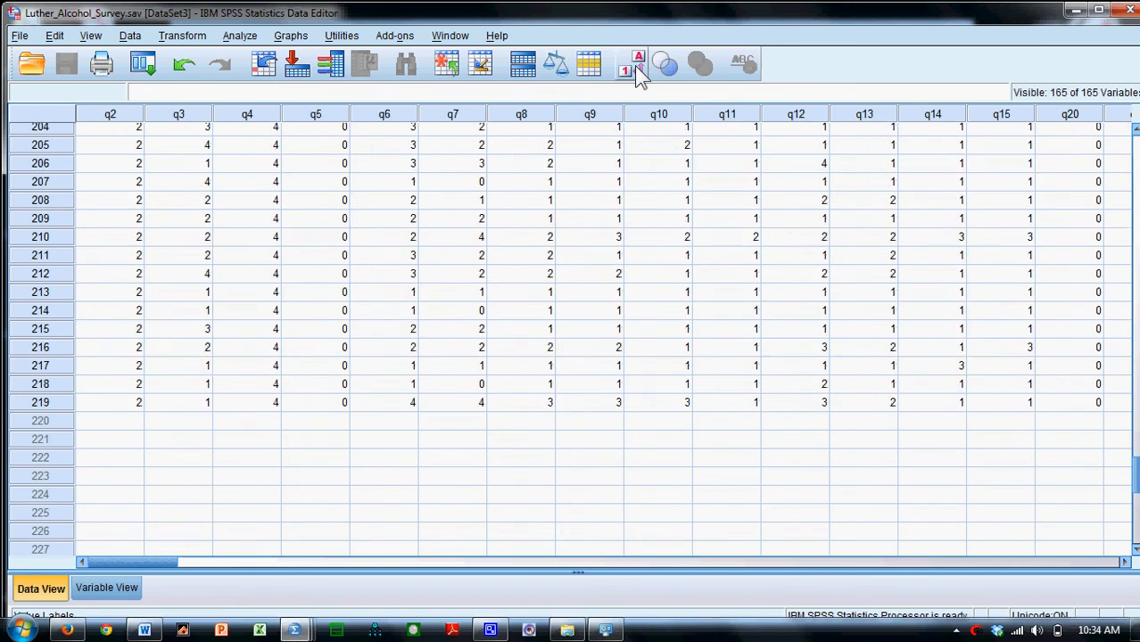